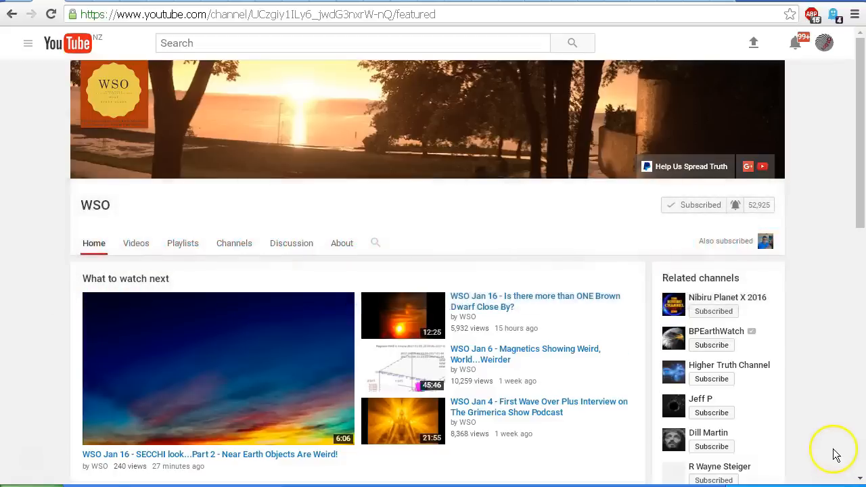
mouse_move(839, 449)
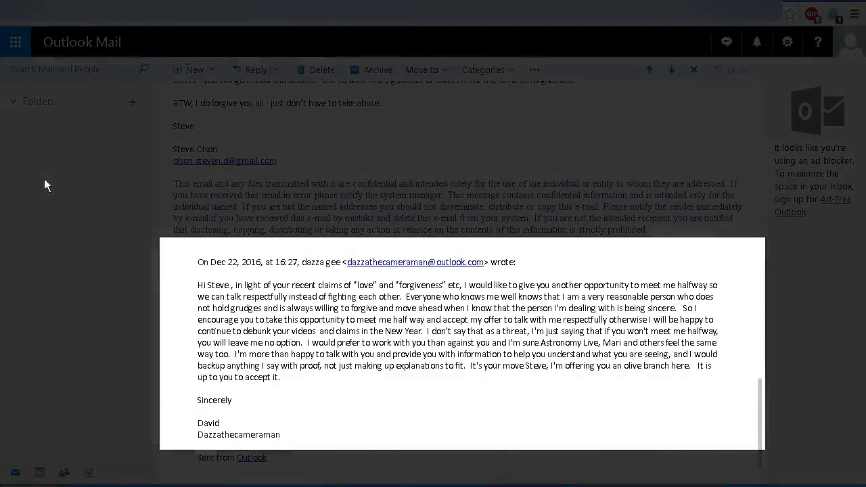
mouse_move(57, 190)
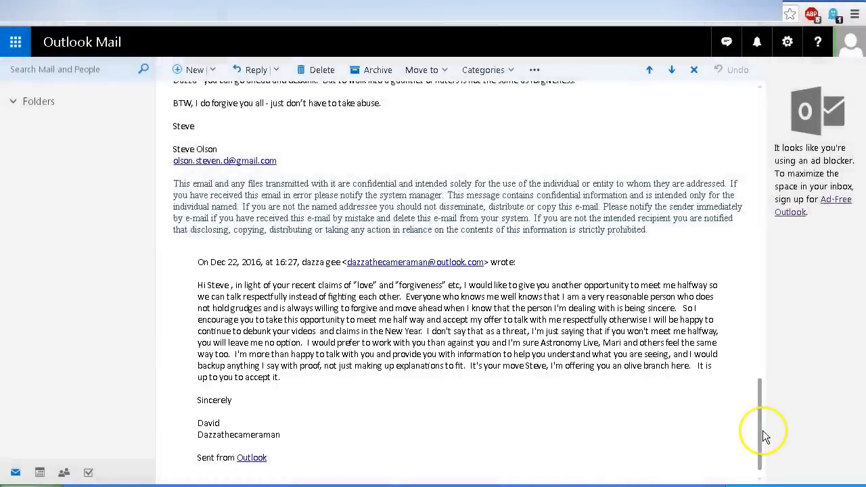
Scroll through the Re: Olive Branch message, then return to the WSO YouTube channel page.
scroll(up, 3)
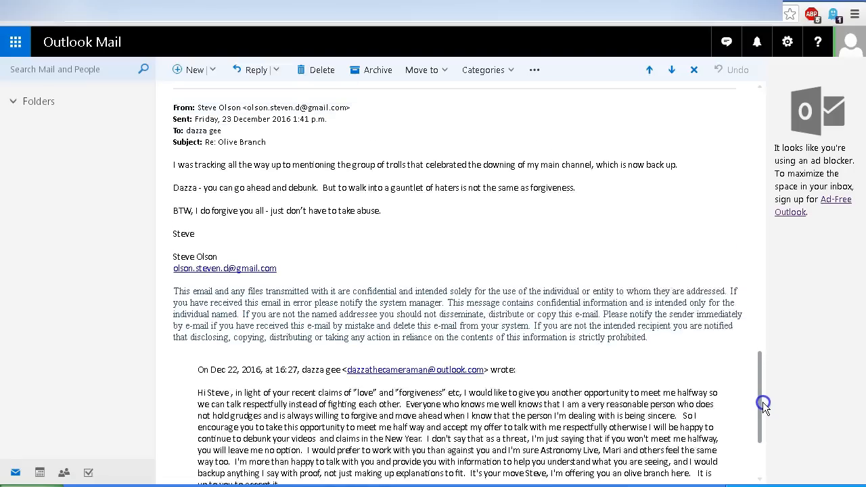
scroll(up, 3)
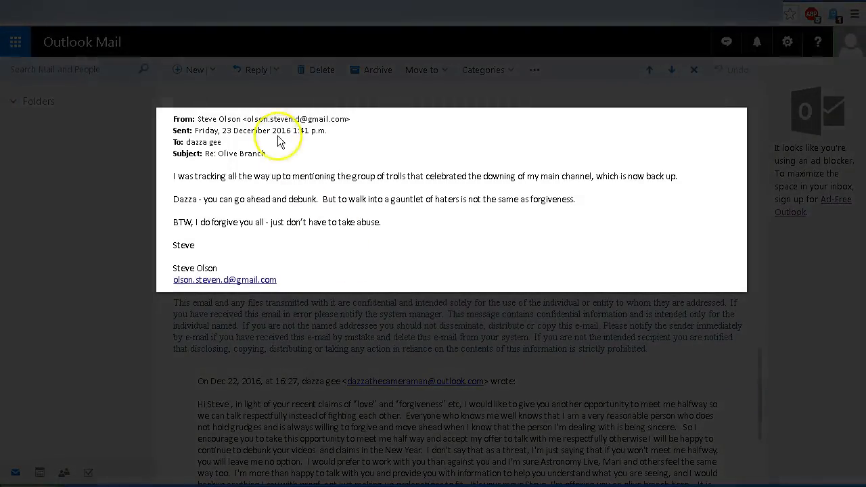
mouse_move(125, 227)
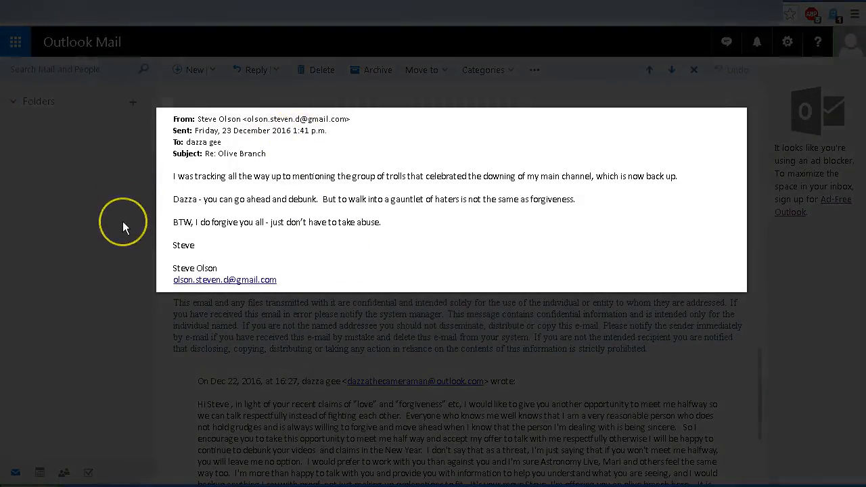
mouse_move(125, 228)
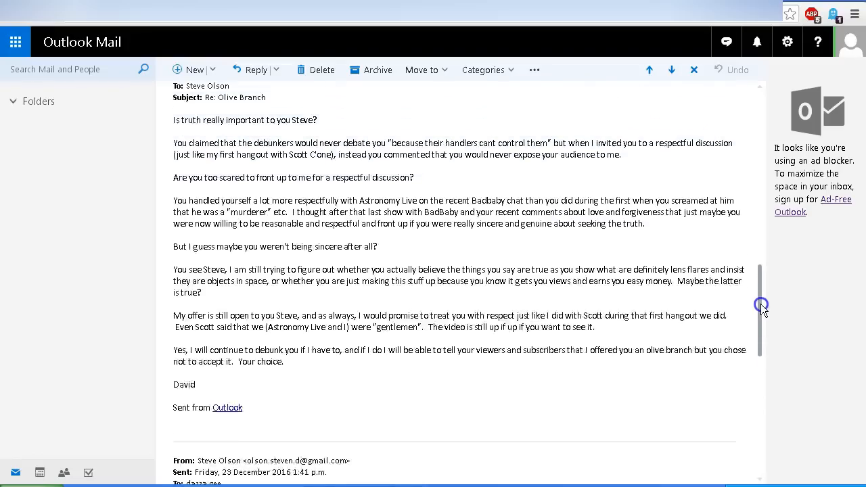
scroll(up, 3)
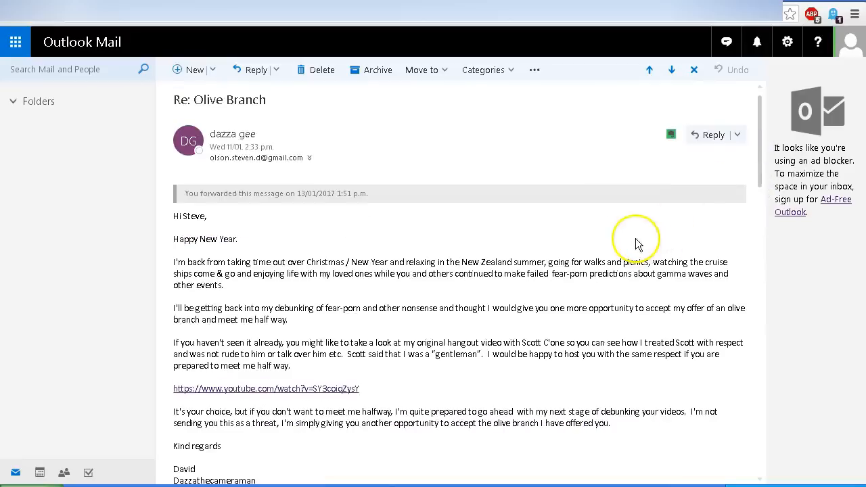
mouse_move(636, 242)
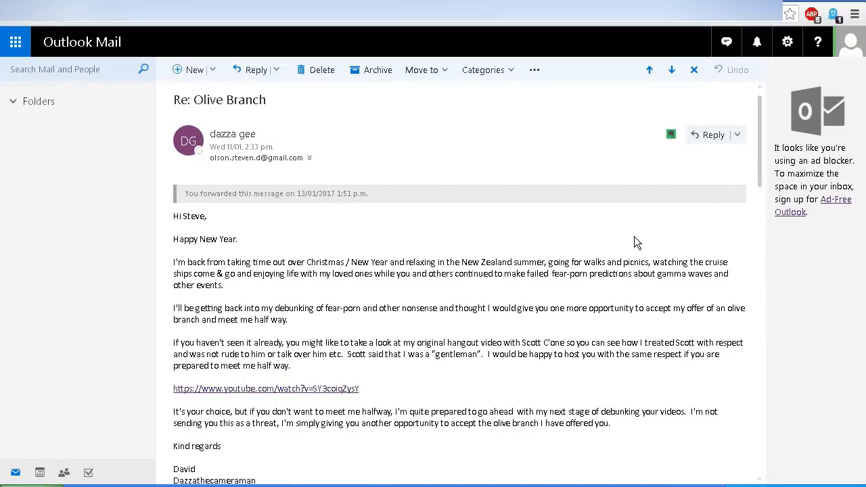
click(266, 389)
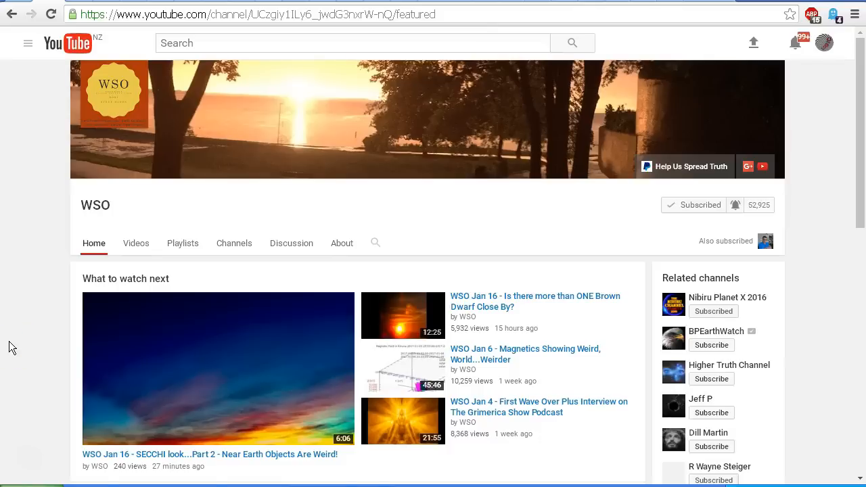
Show the WSO channel's Videos list sorted oldest first to find the 2015 Wormwood uploads.
click(341, 243)
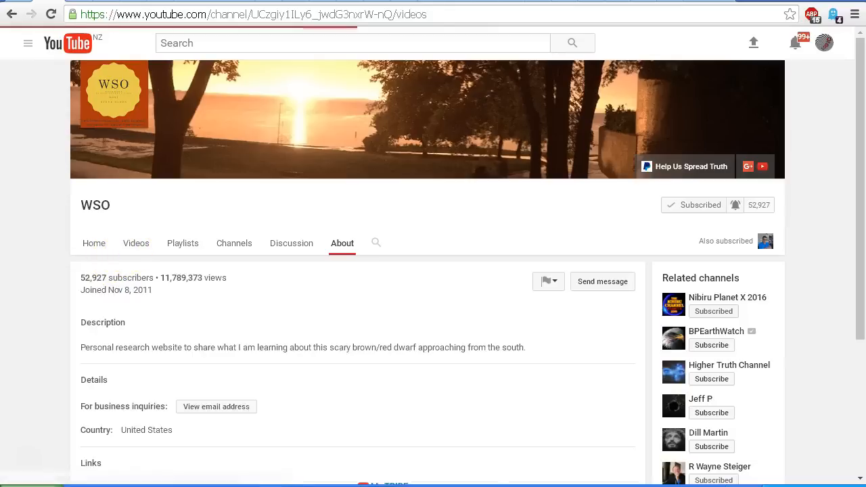
click(135, 244)
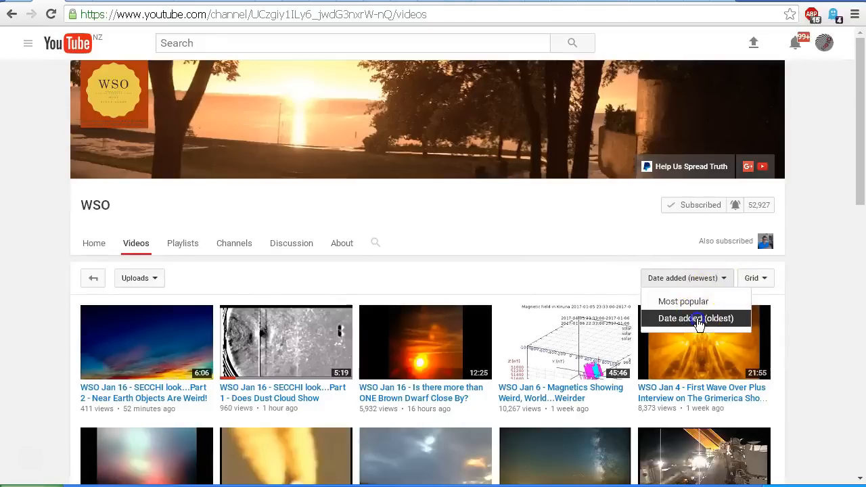
click(696, 318)
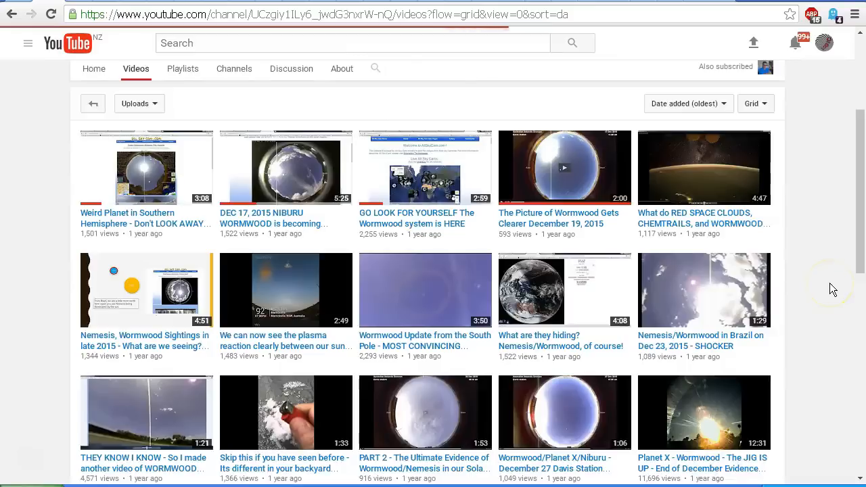
scroll(up, 3)
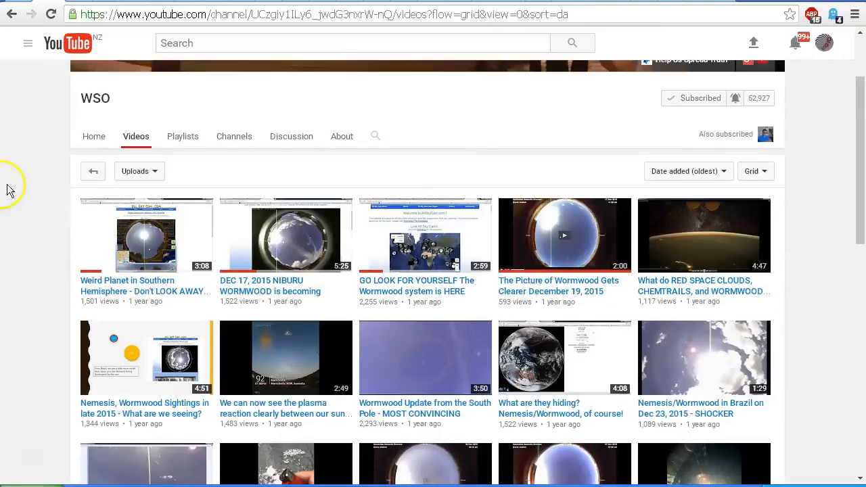
scroll(up, 3)
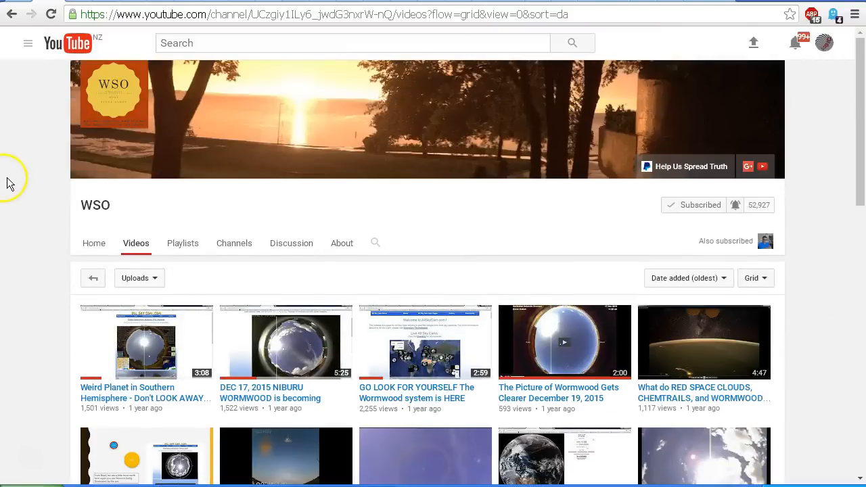
mouse_move(146, 398)
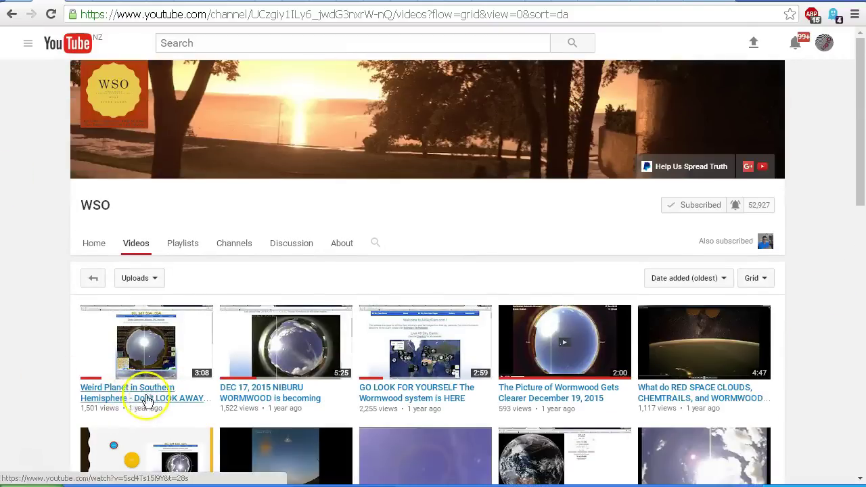
mouse_move(147, 398)
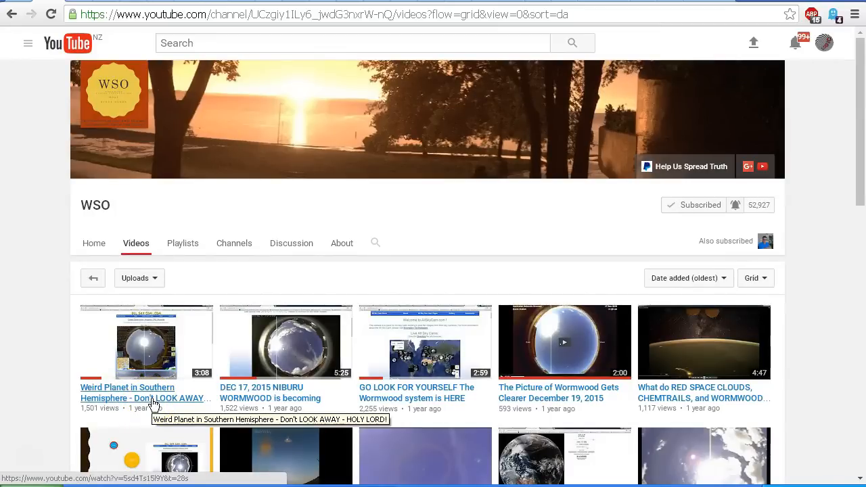
mouse_move(277, 398)
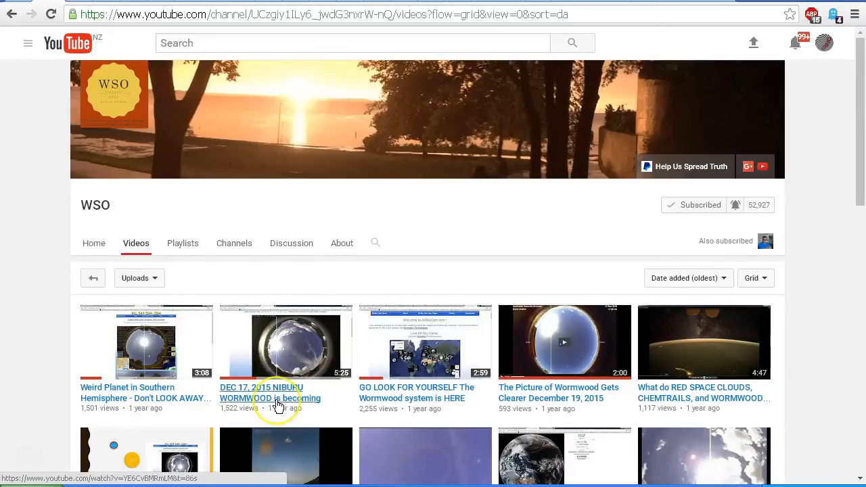
mouse_move(278, 398)
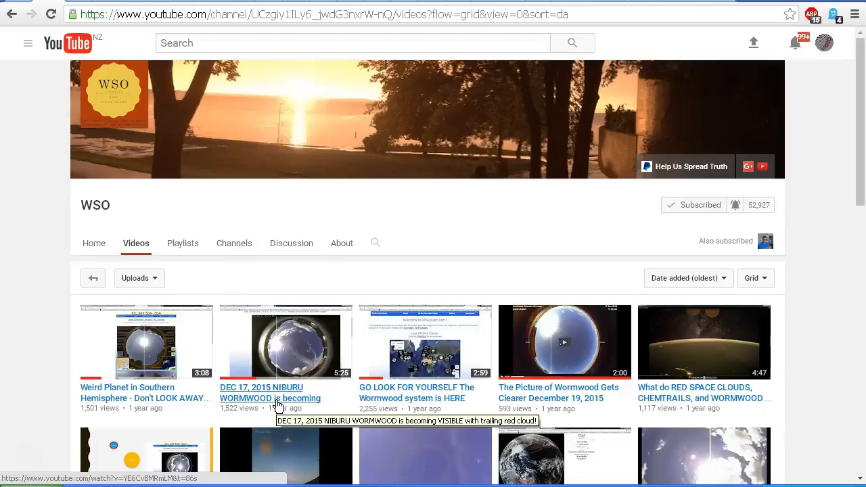
mouse_move(399, 404)
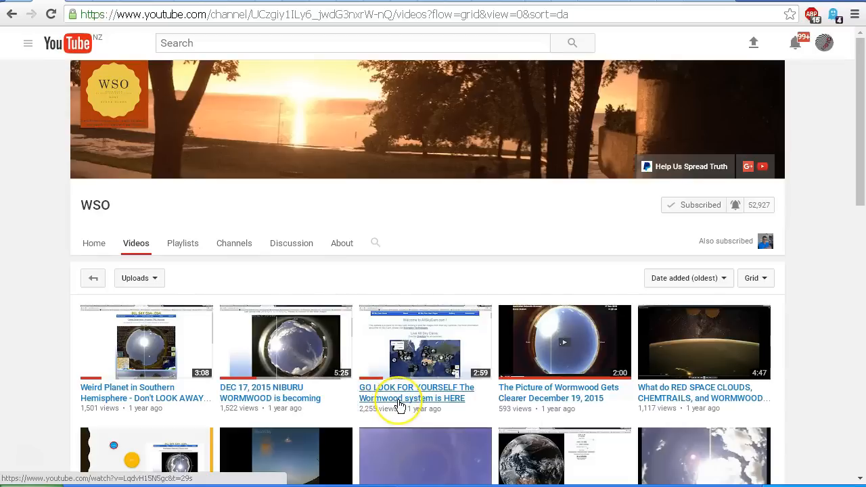
mouse_move(399, 398)
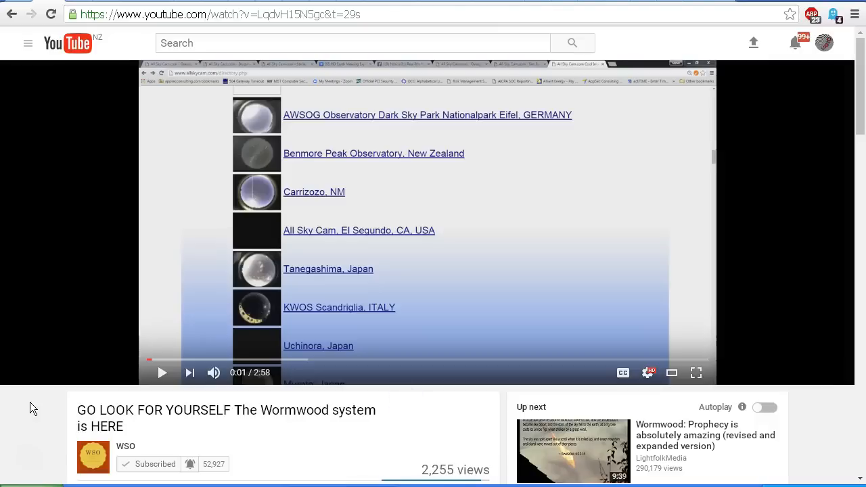
mouse_move(793, 242)
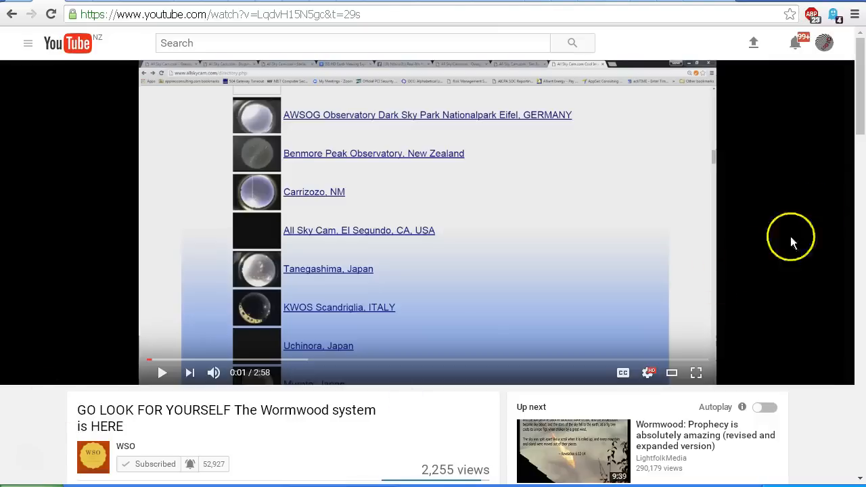
Read 'Published on Dec 17, 2015' in the description, then start the Wormwood video playing.
scroll(down, 3)
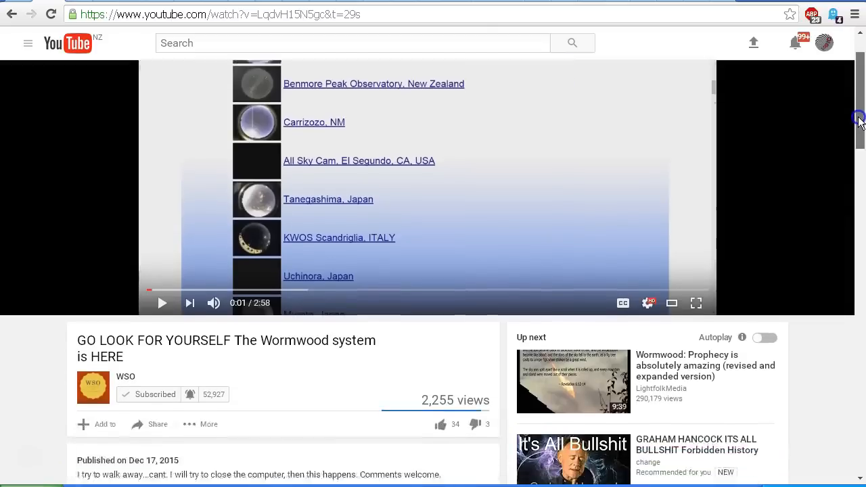
scroll(down, 3)
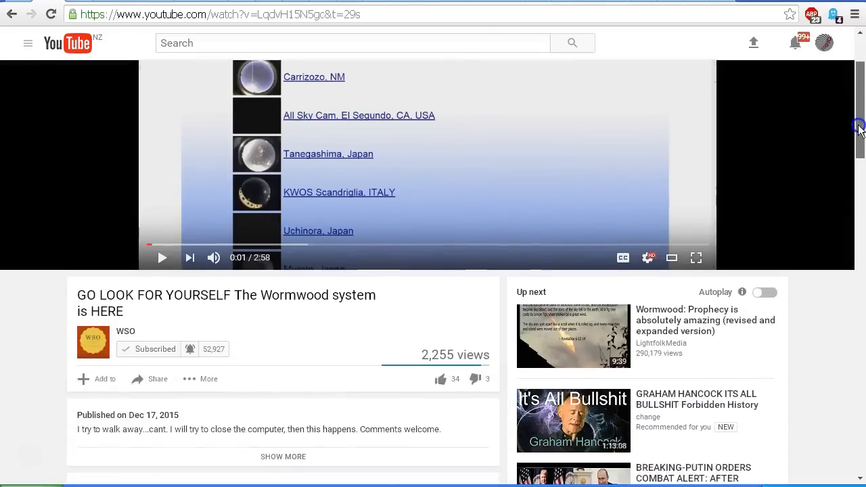
mouse_move(860, 128)
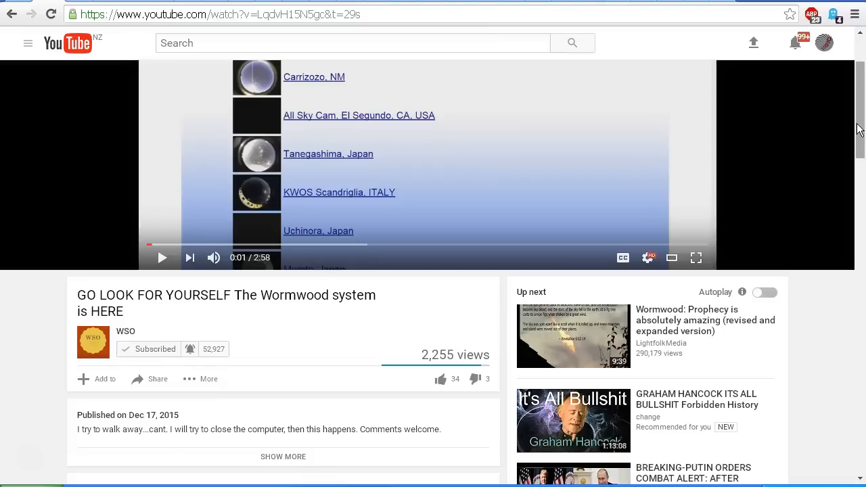
click(162, 257)
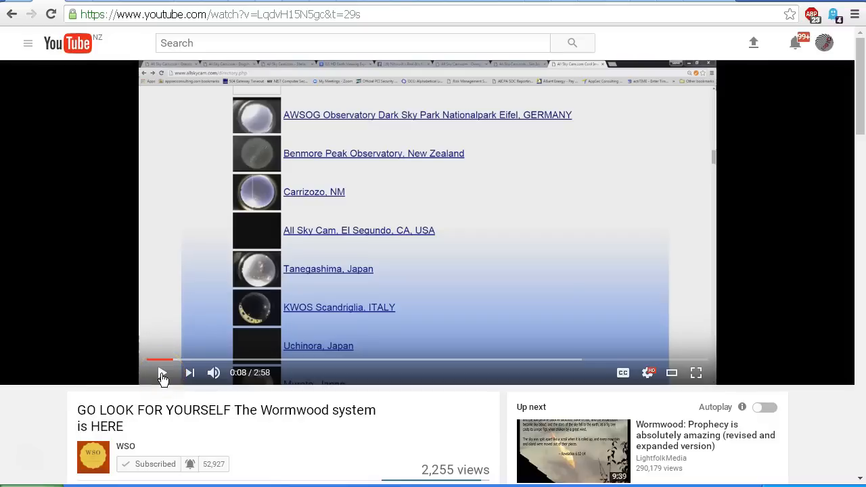
mouse_move(42, 374)
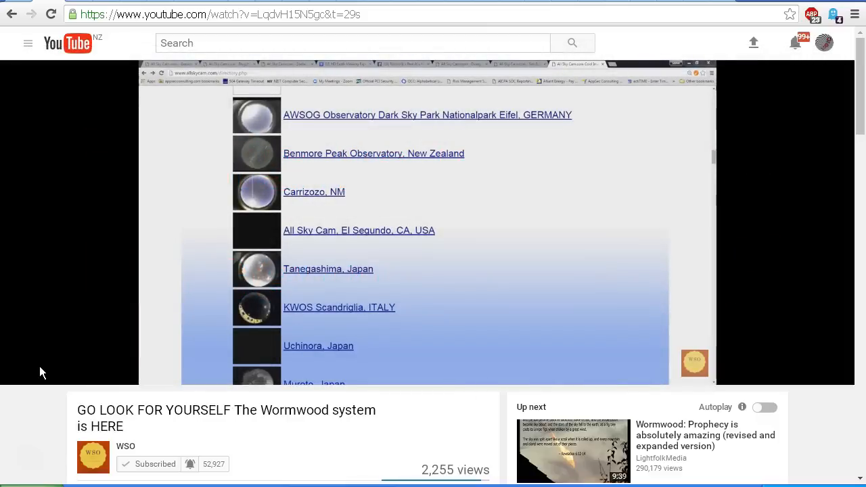
mouse_move(417, 285)
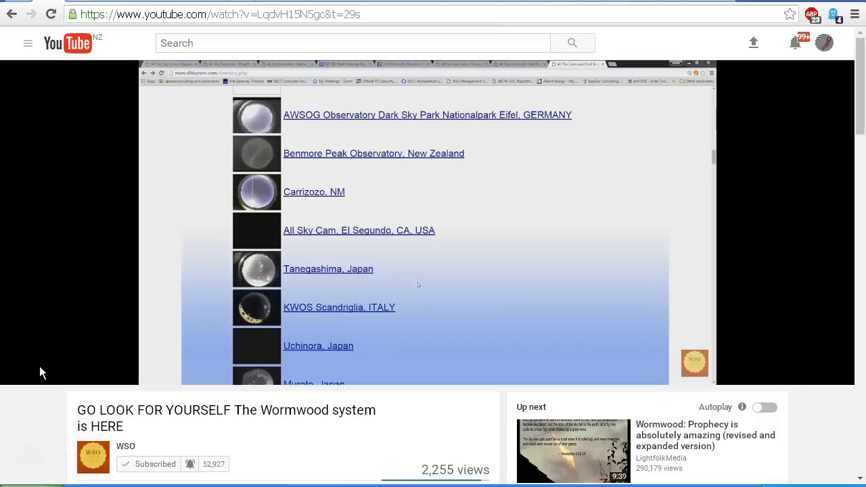
mouse_move(379, 284)
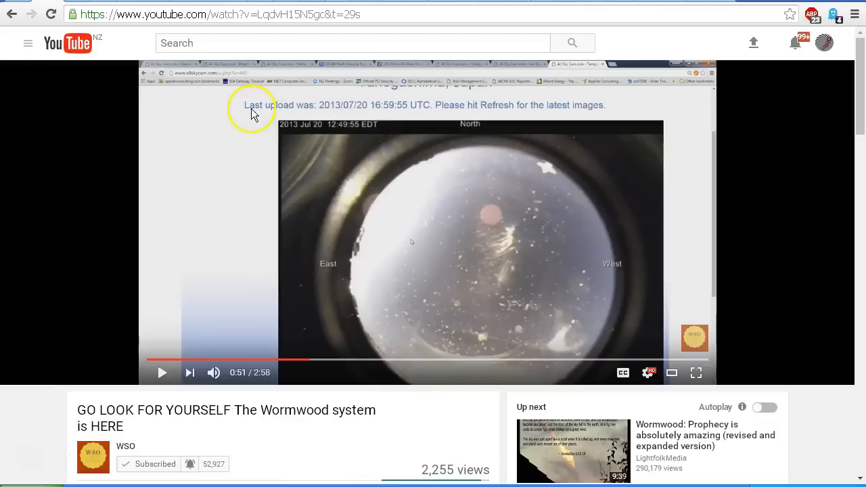
mouse_move(327, 113)
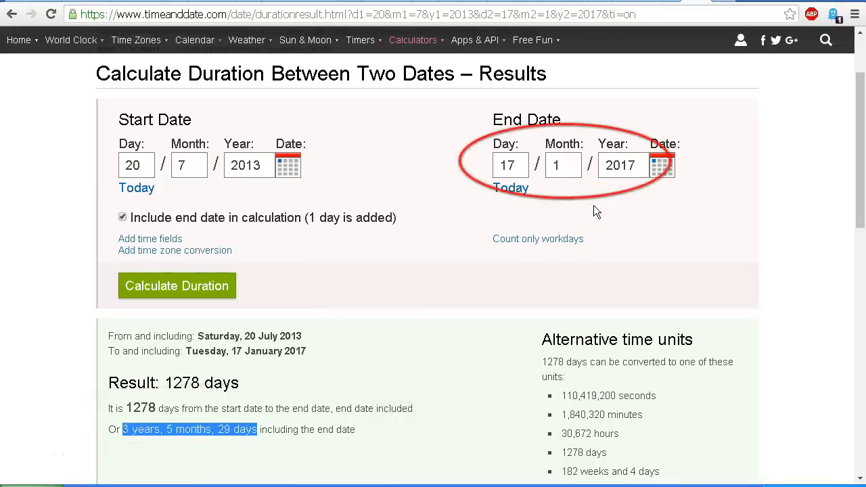
mouse_move(504, 202)
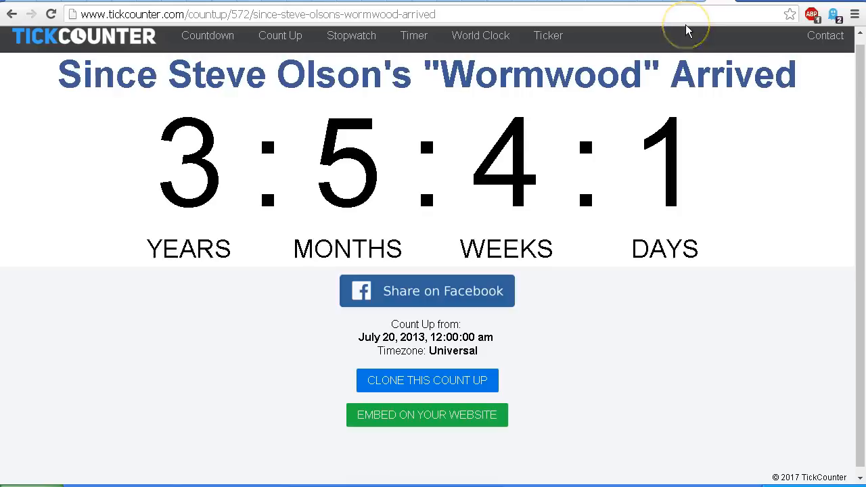
mouse_move(685, 27)
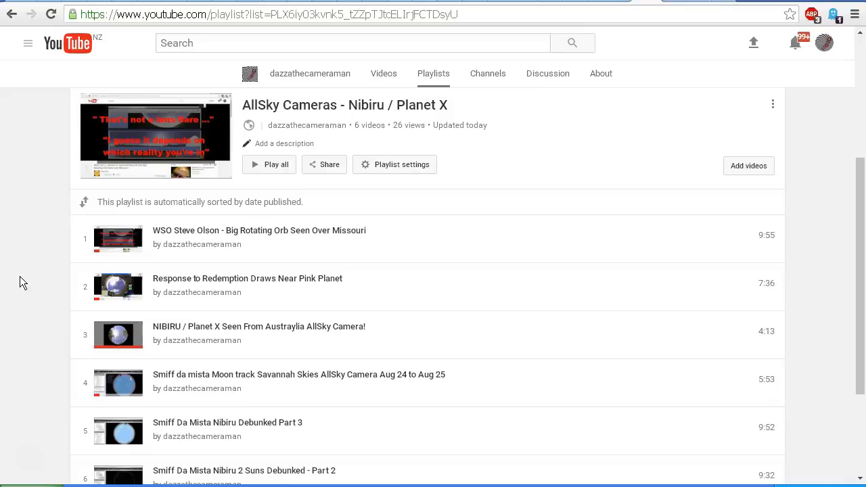
Open the dazzathecameraman channel's About page from the AllSky Cameras playlist.
click(601, 73)
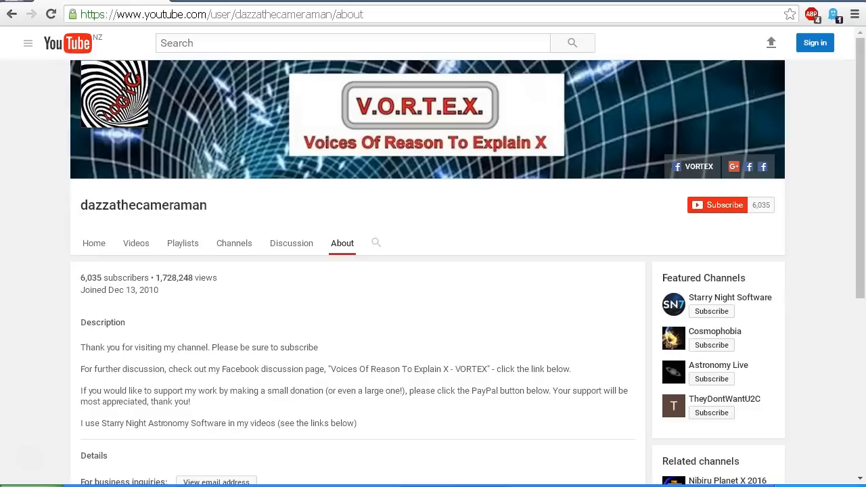